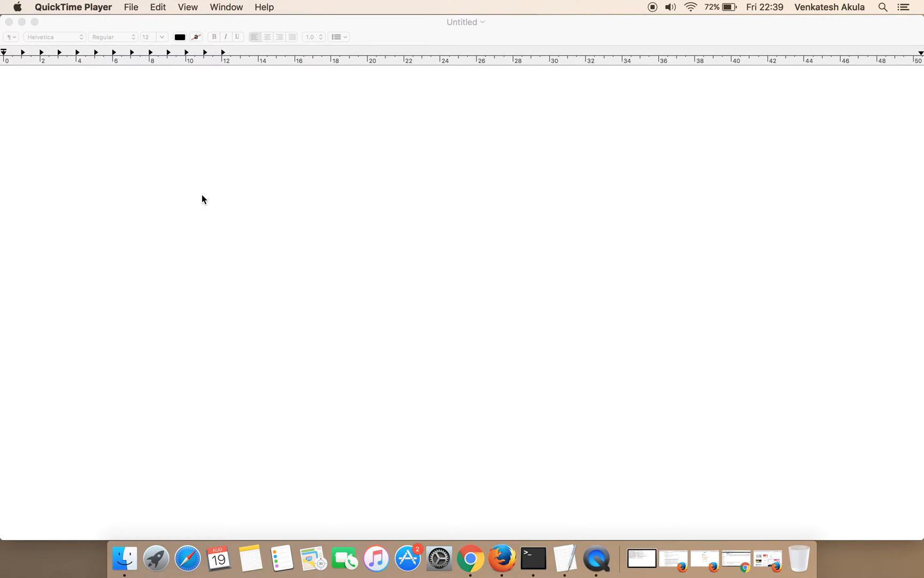
mouse_move(316, 295)
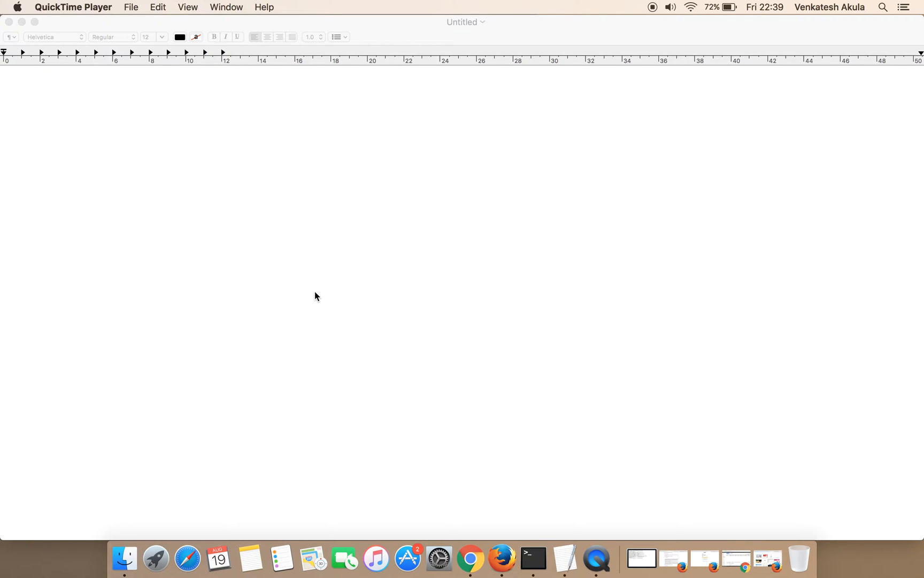
mouse_move(439, 556)
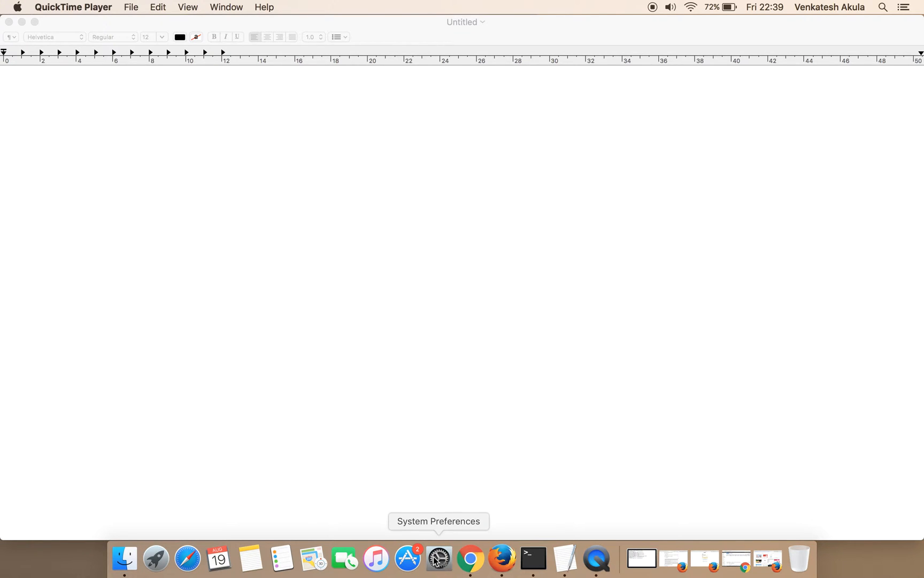
Step: Launch System Preferences from the Dock
click(438, 557)
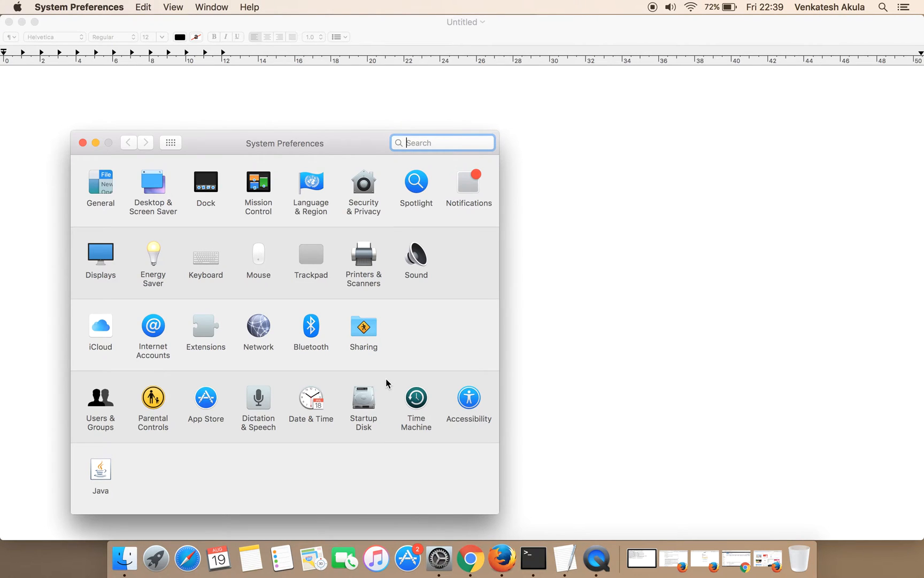
mouse_move(96, 474)
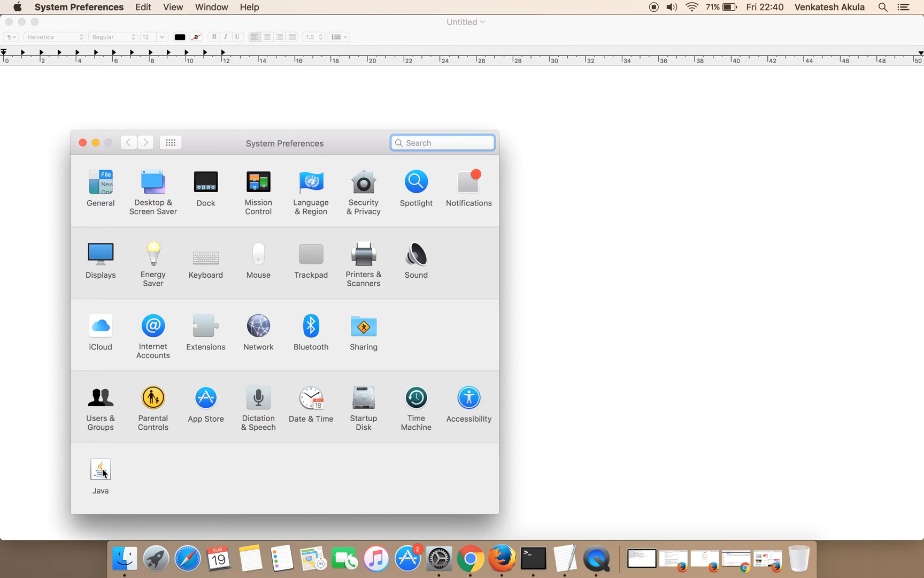
Step: Open the Java pane, review General and Update tabs, and start the Update 101 update
double_click(100, 473)
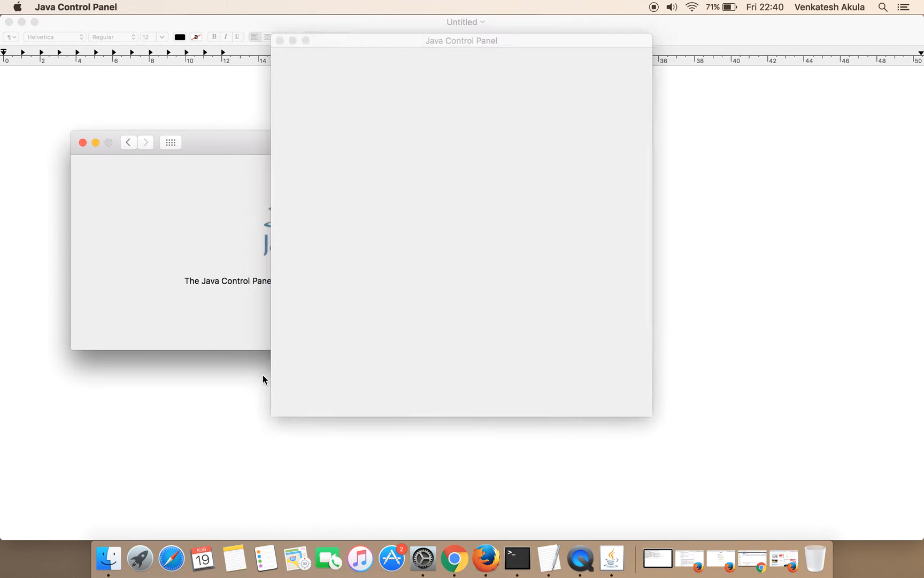
click(418, 56)
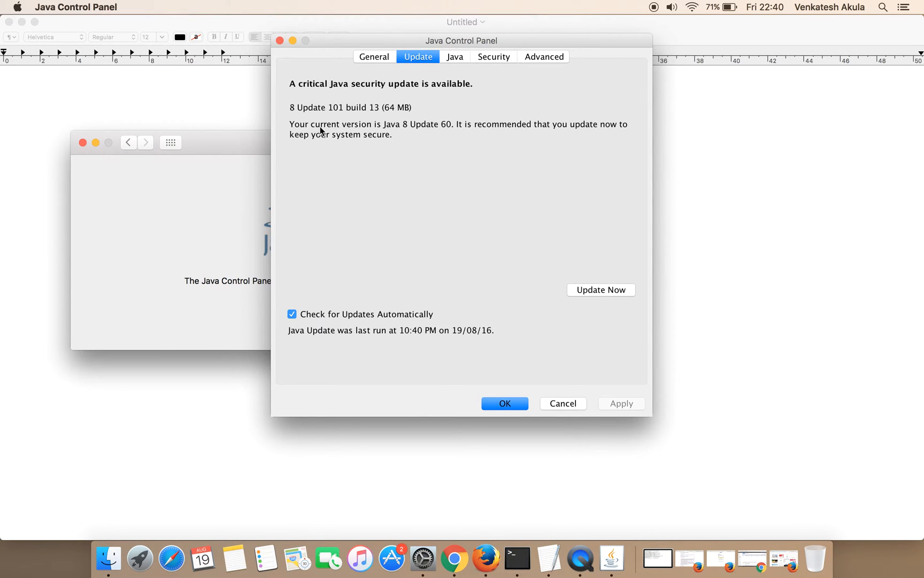
click(375, 57)
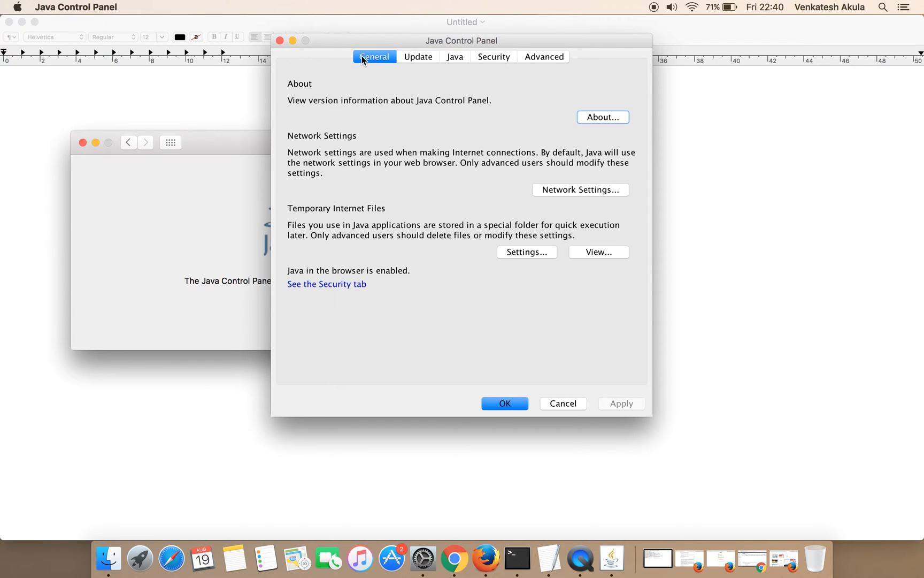
click(417, 57)
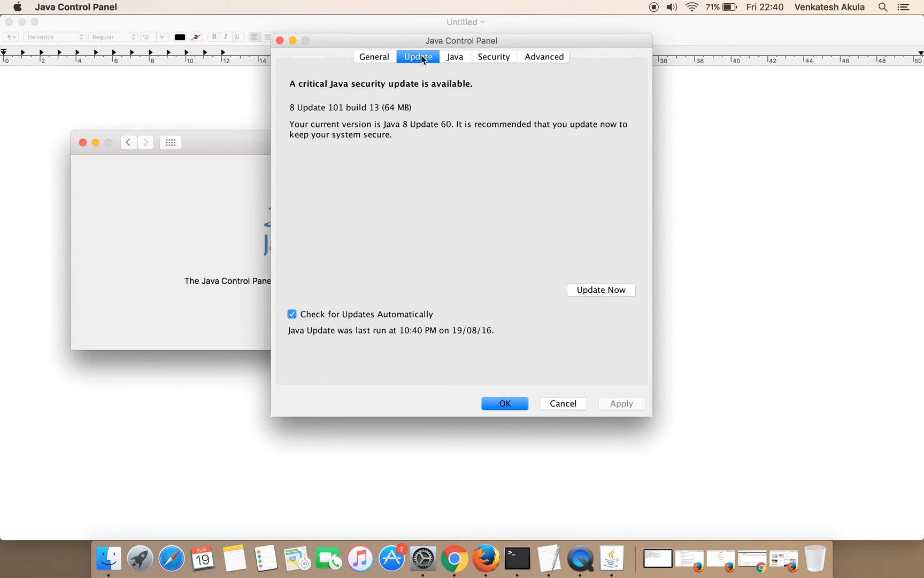
mouse_move(597, 294)
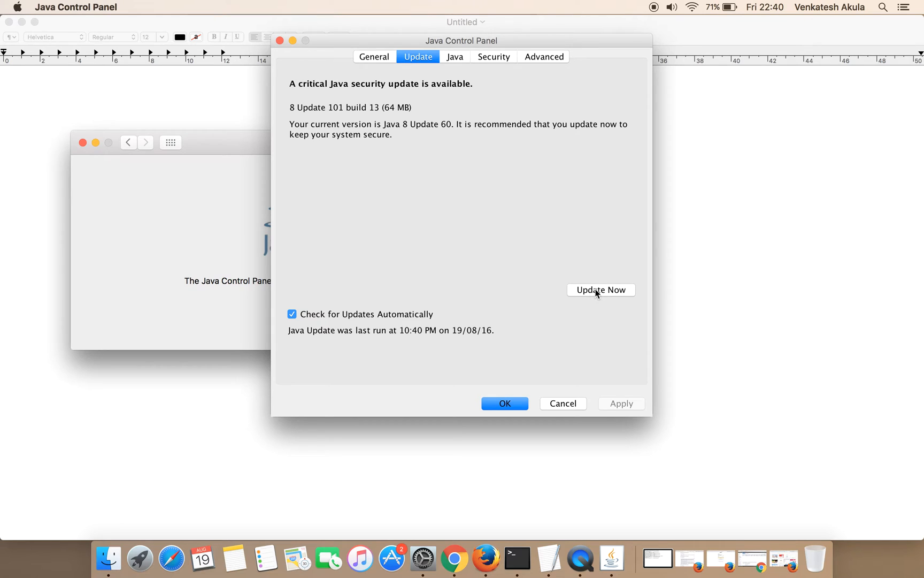
click(600, 289)
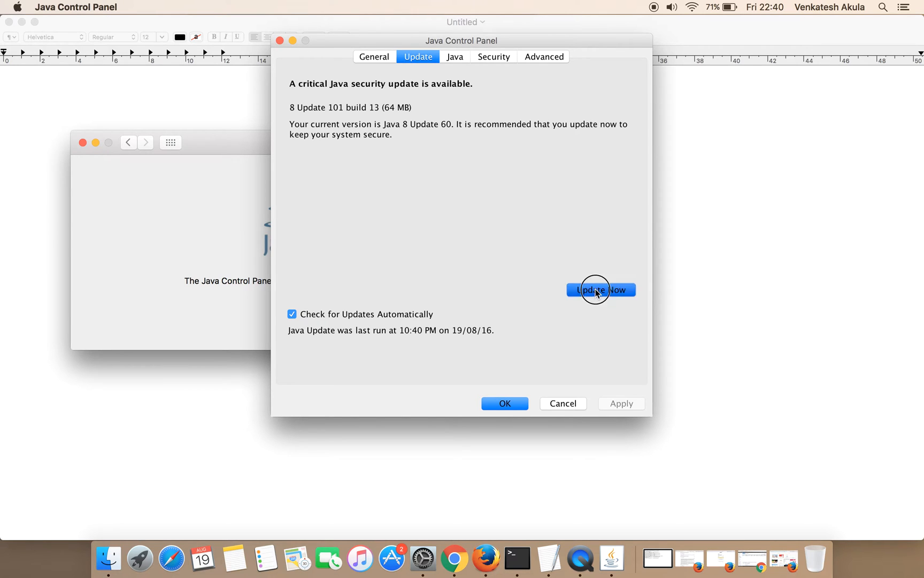
Step: Download and install Java 8 Update 101 from the Software Update dialog
click(601, 290)
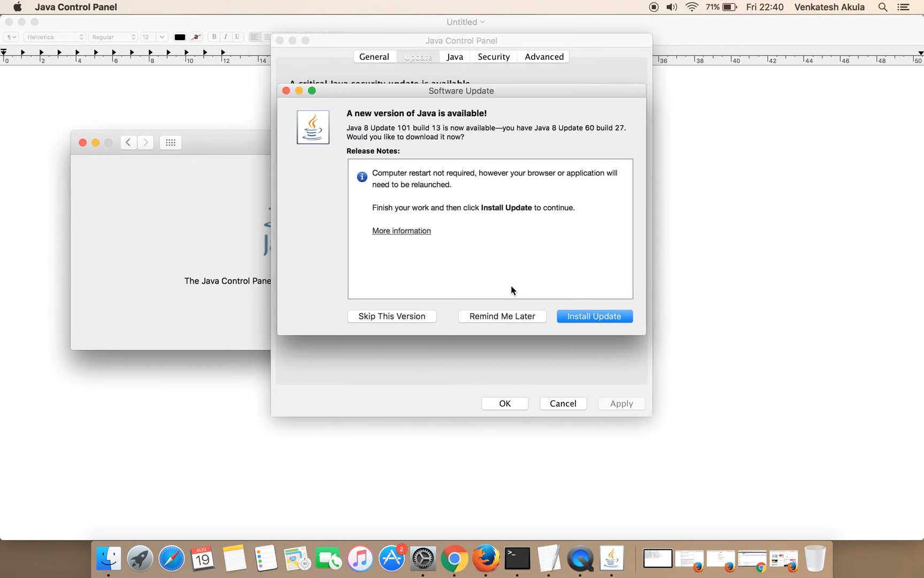
mouse_move(594, 316)
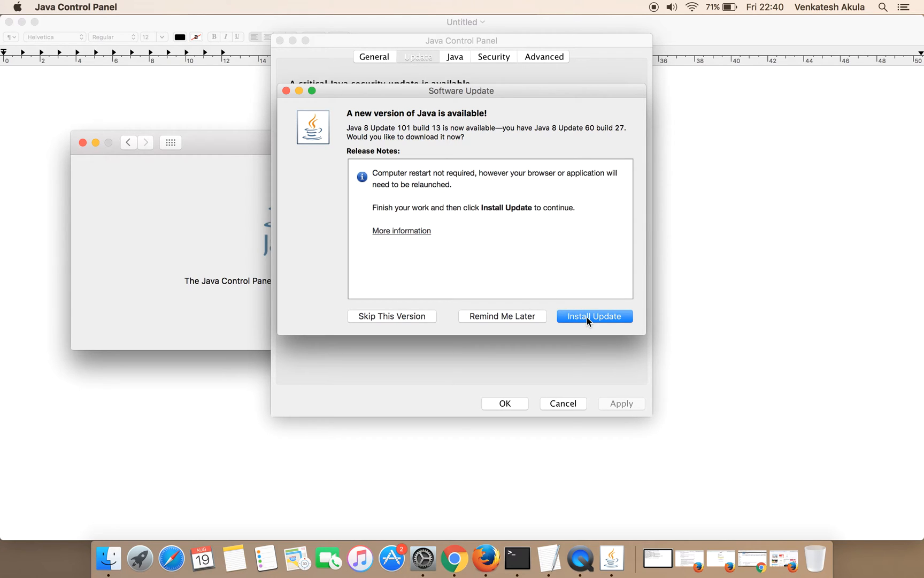
click(594, 317)
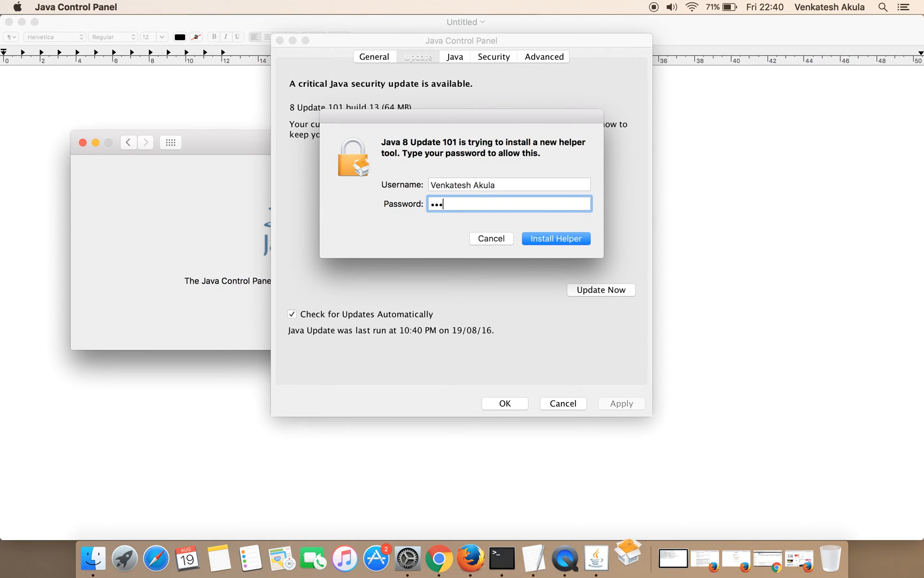
Step: Enter the administrator password to authorise the Install Helper tool
text(password)
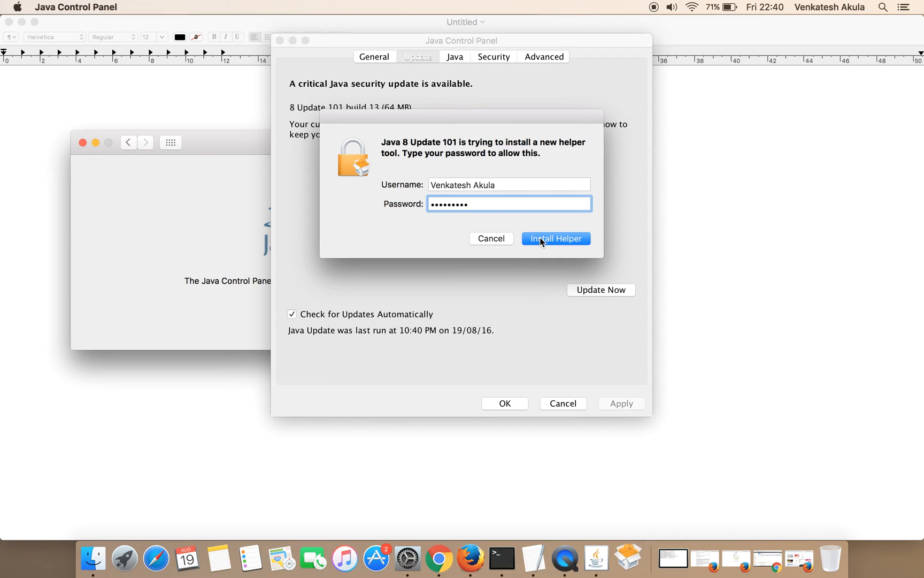
click(555, 238)
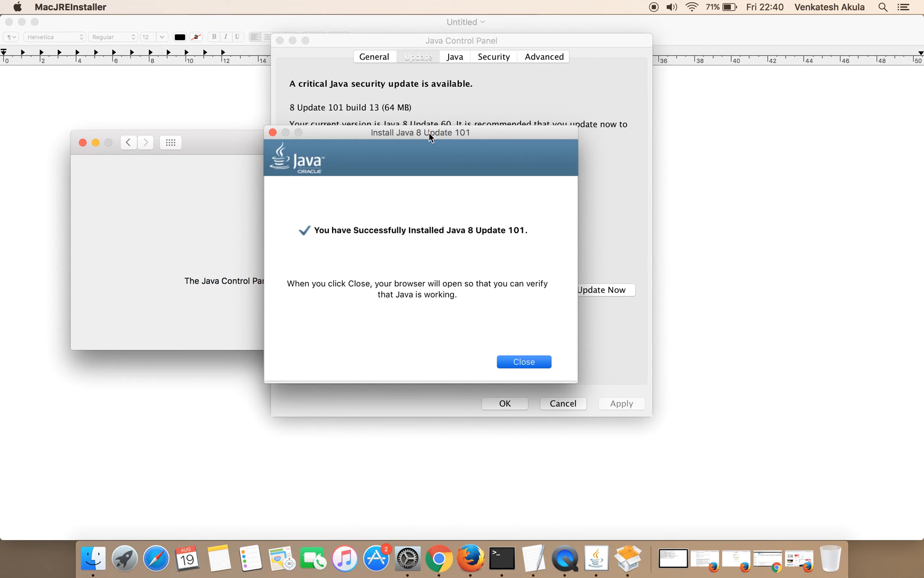
mouse_move(323, 243)
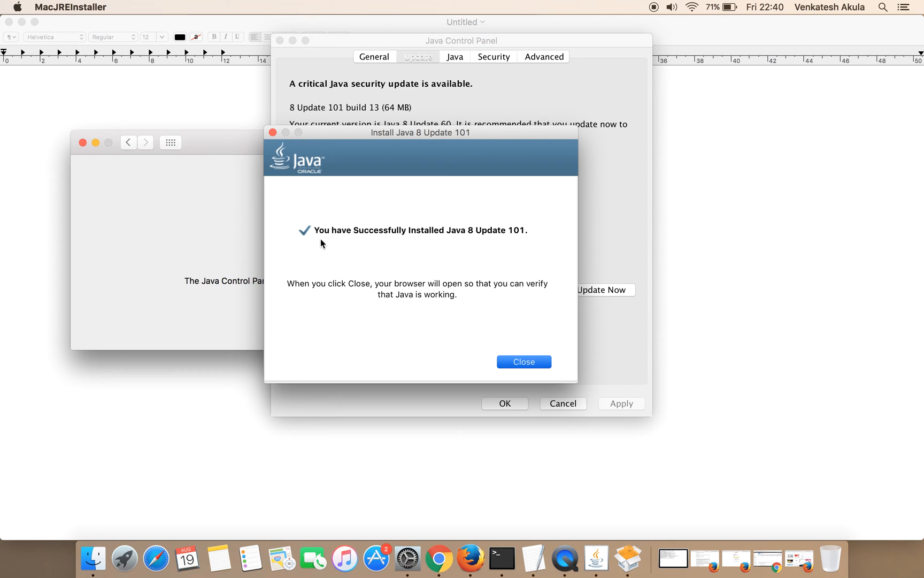
mouse_move(434, 247)
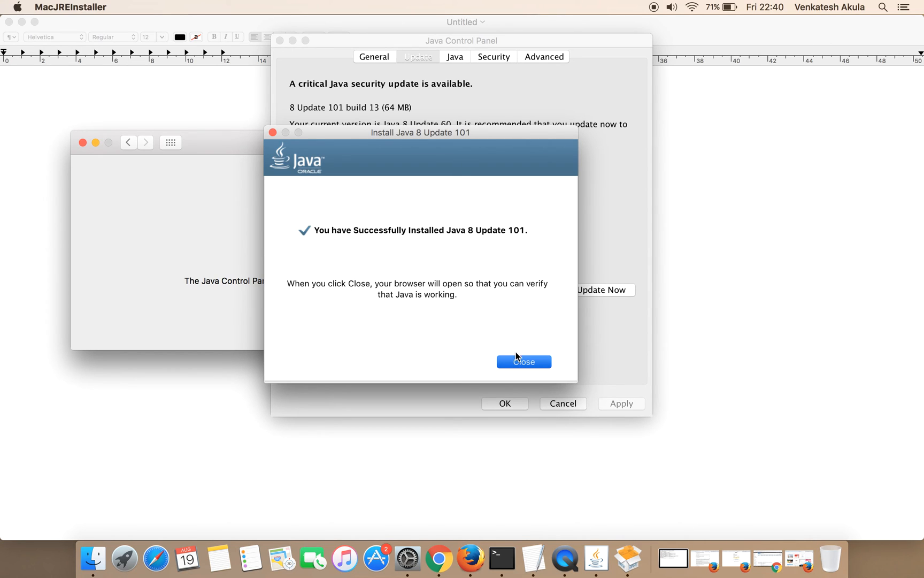
Step: Close the Java 8 Update 101 installation success window
click(524, 362)
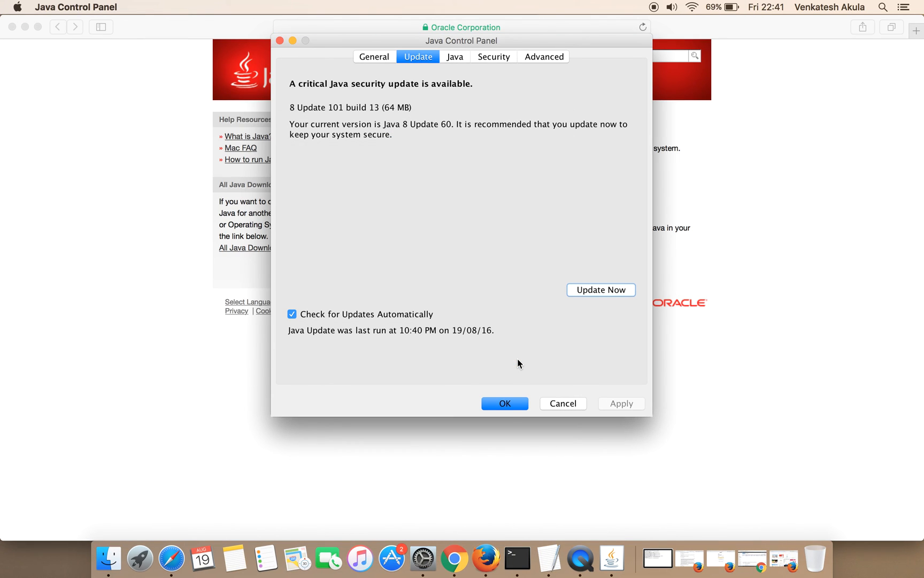
mouse_move(505, 403)
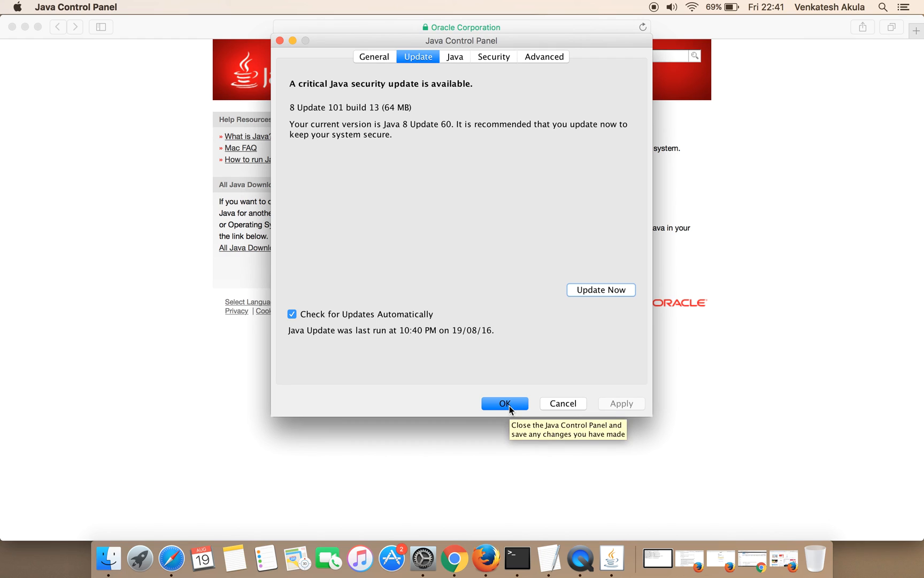
Step: Dismiss the Java Control Panel with OK
click(504, 403)
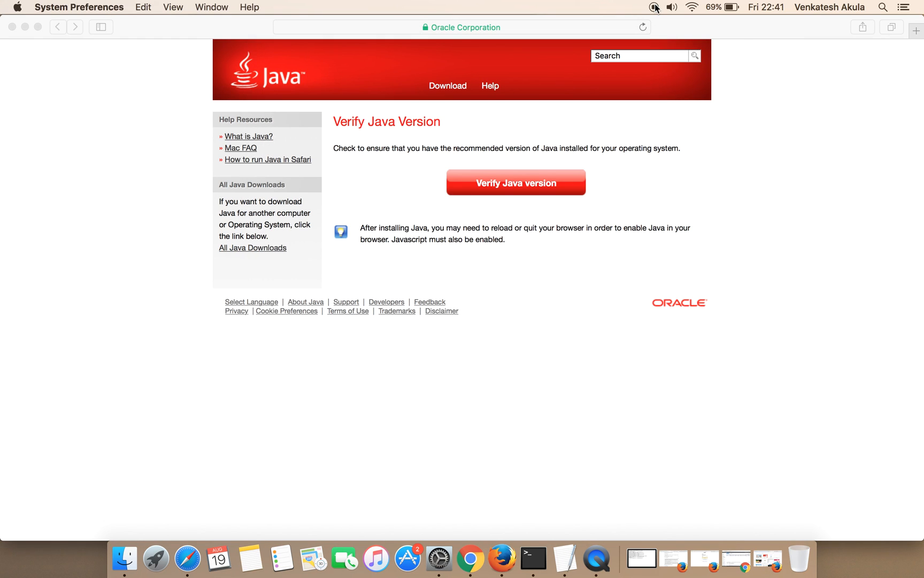